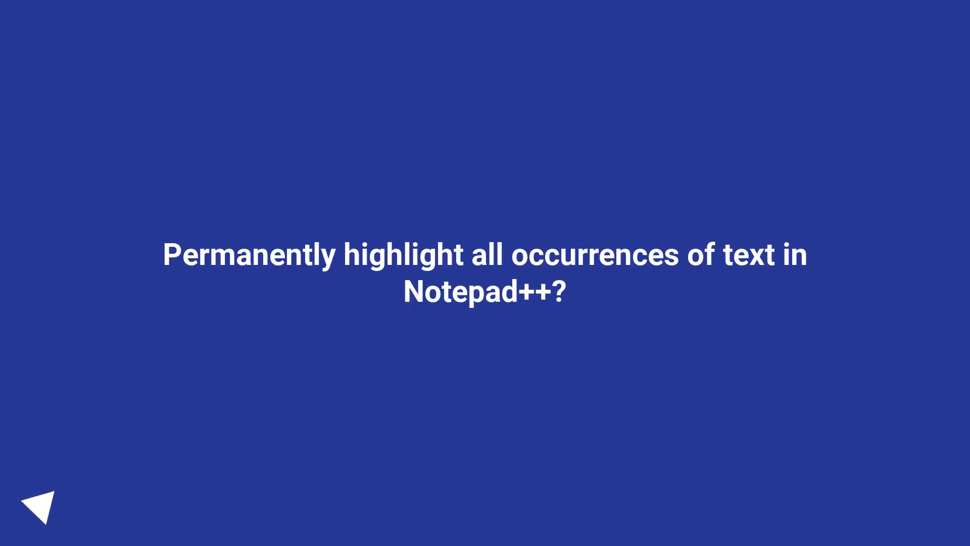
# - Advance the slideshow to the question slide about permanent Notepad++ word highlights
pyautogui.click(40, 504)
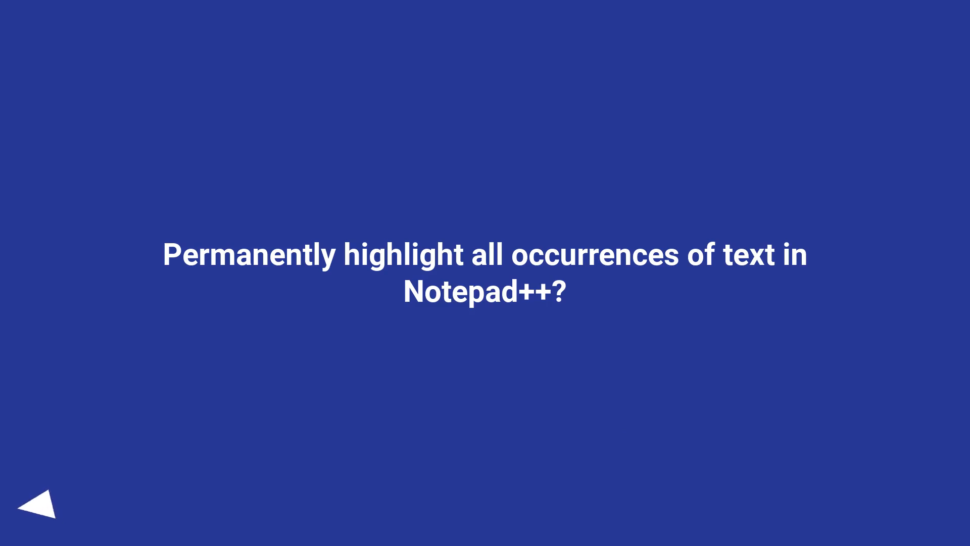
pyautogui.click(38, 502)
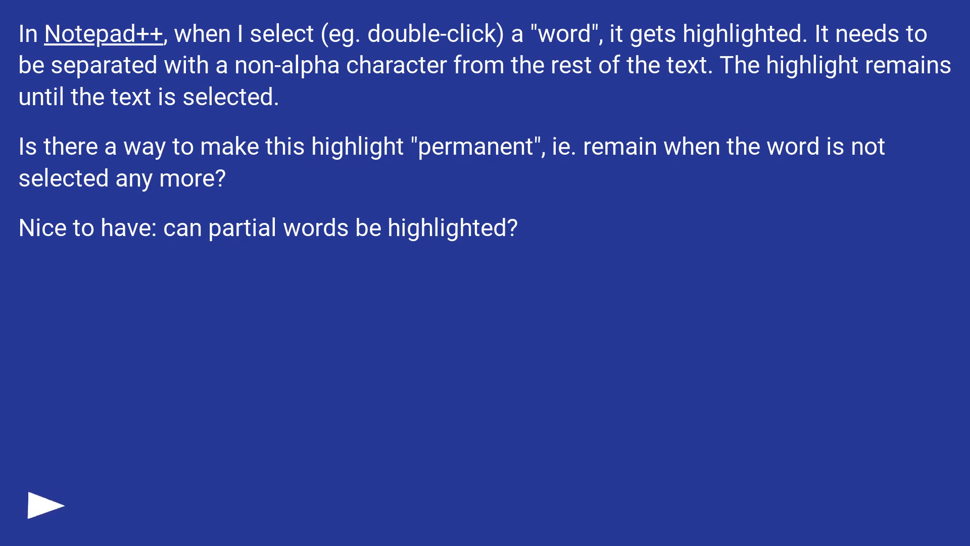
pyautogui.click(44, 504)
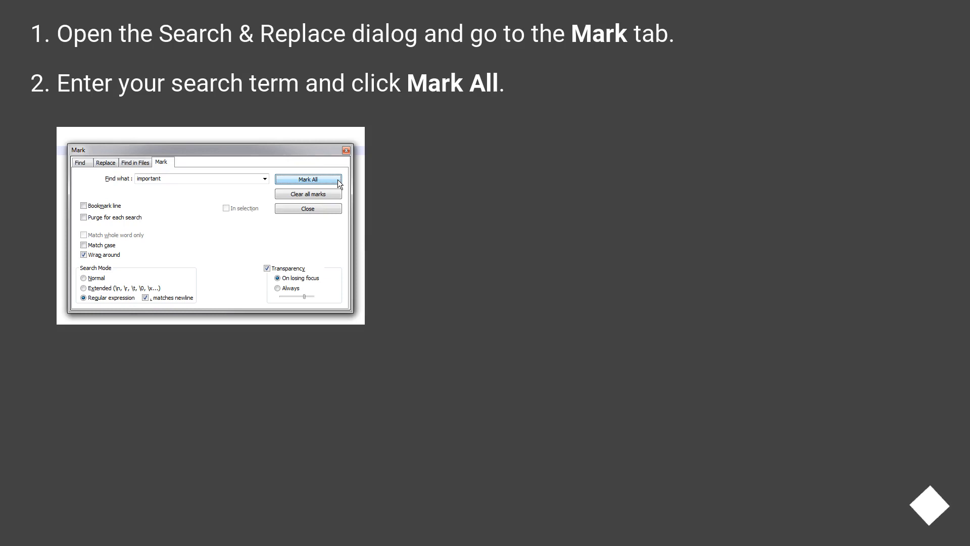
# - Advance to the slide showing every occurrence of 'important' permanently marked
pyautogui.click(307, 180)
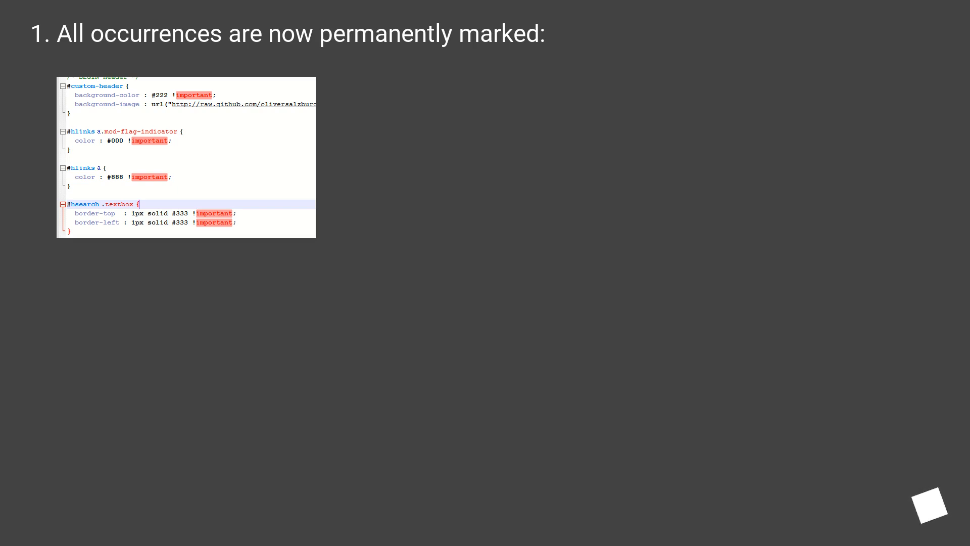
# - Advance past the Clear all marks slide to the Simple Solution Style Token slide
pyautogui.press('Right')
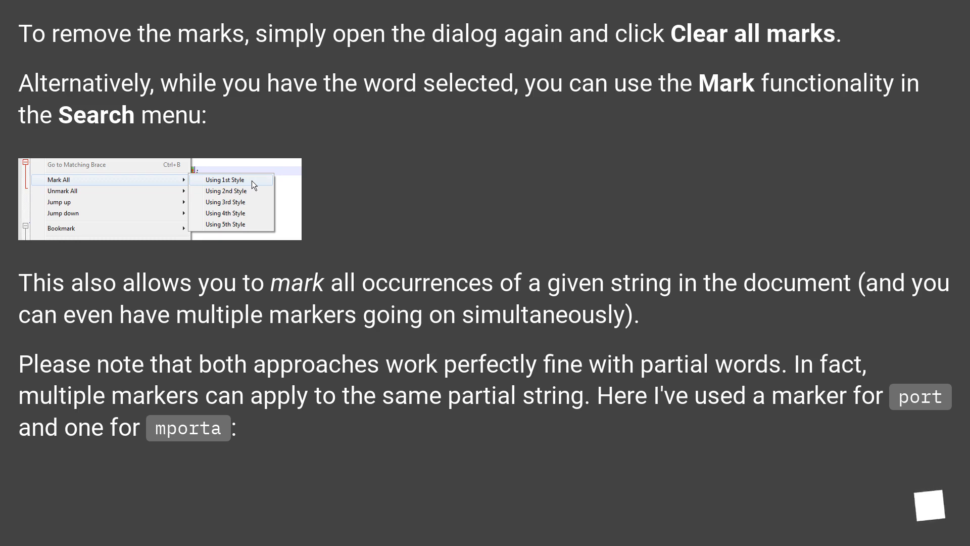
pyautogui.scroll(-3)
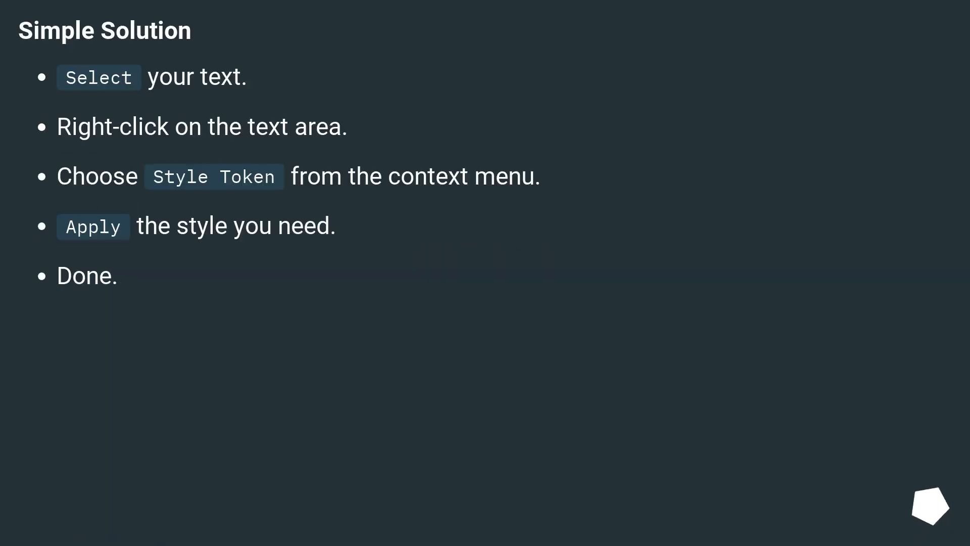